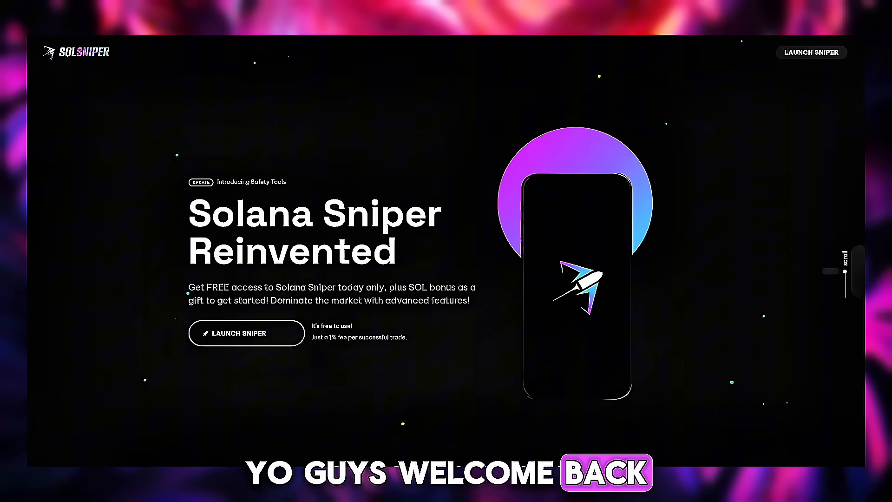
Scroll past the hero banner to the 'Automate all your trades' section.
scroll(down, 3)
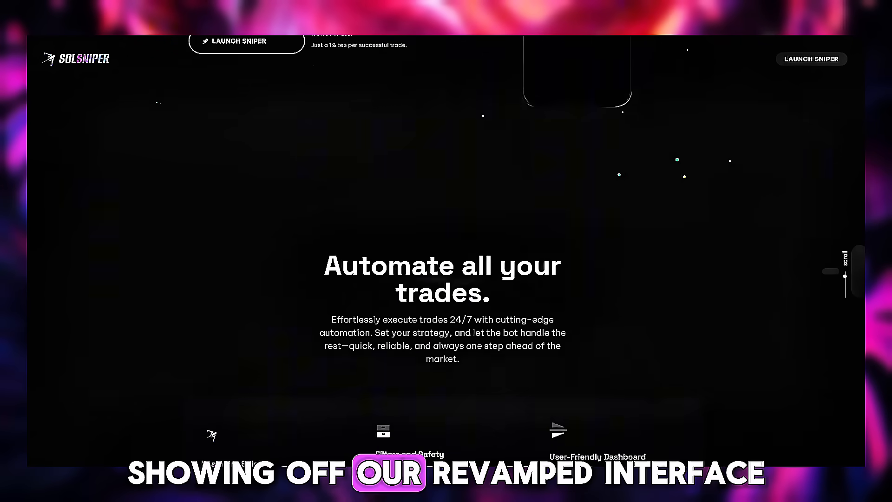
scroll(down, 3)
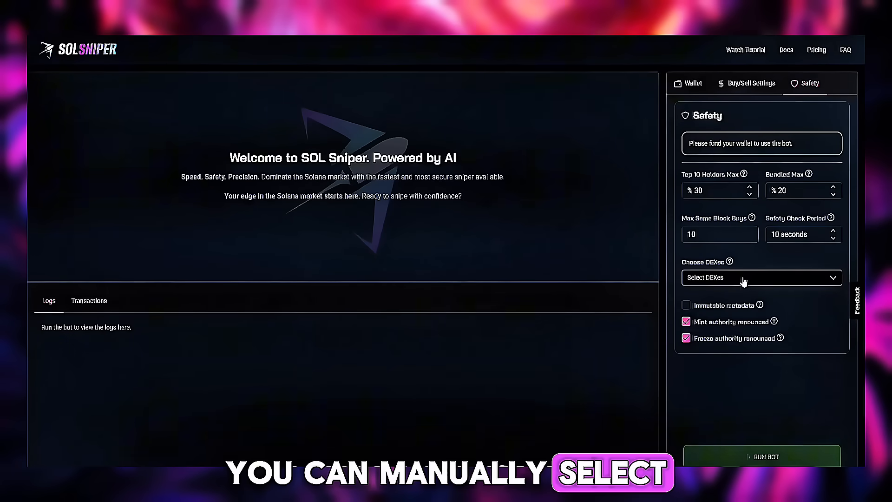
Review the DEX list on the Safety tab, then view the Buy/Sell Settings.
click(760, 277)
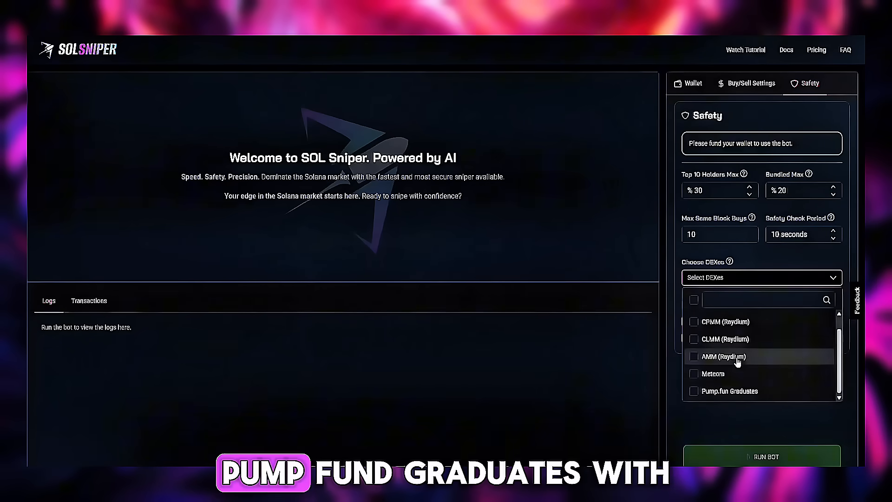
mouse_move(735, 346)
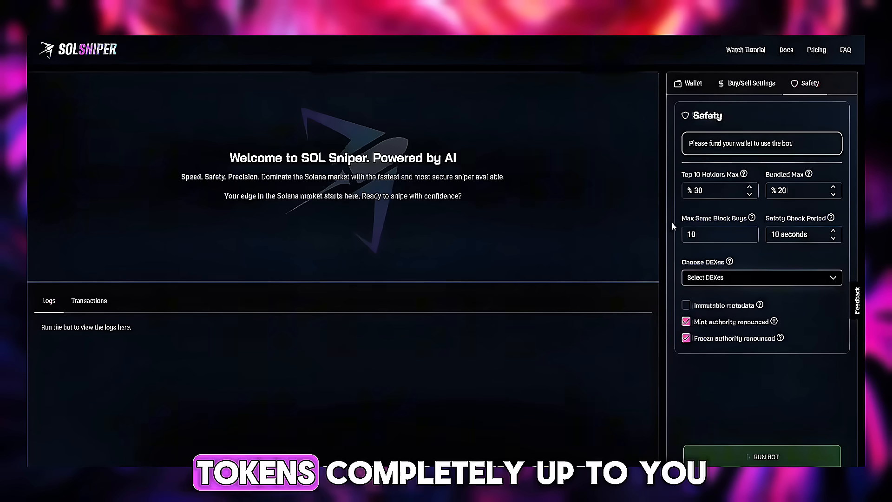
mouse_move(839, 223)
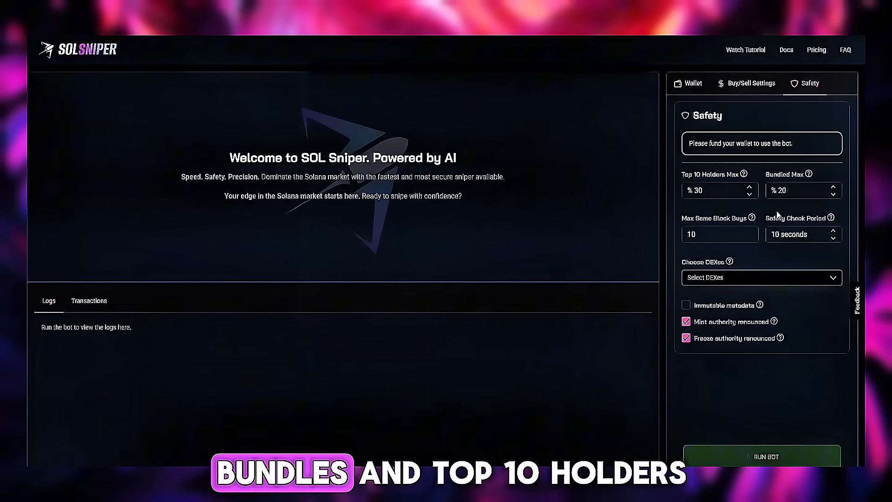
click(751, 83)
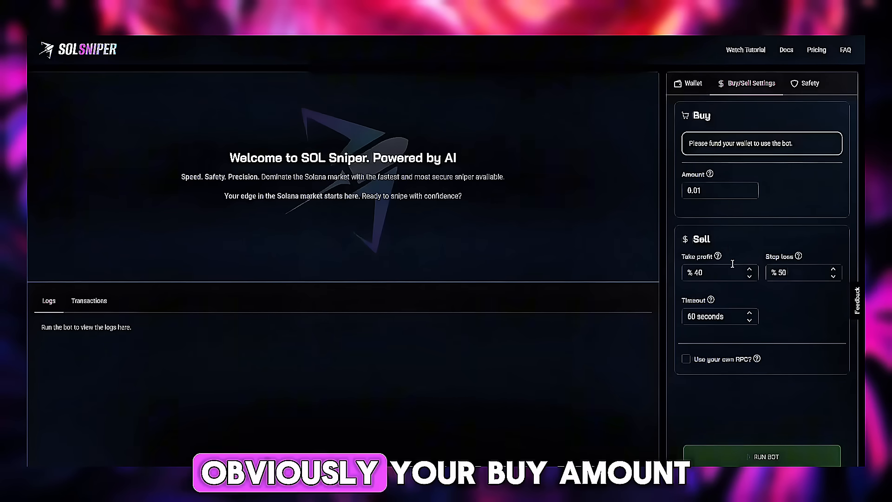
mouse_move(800, 320)
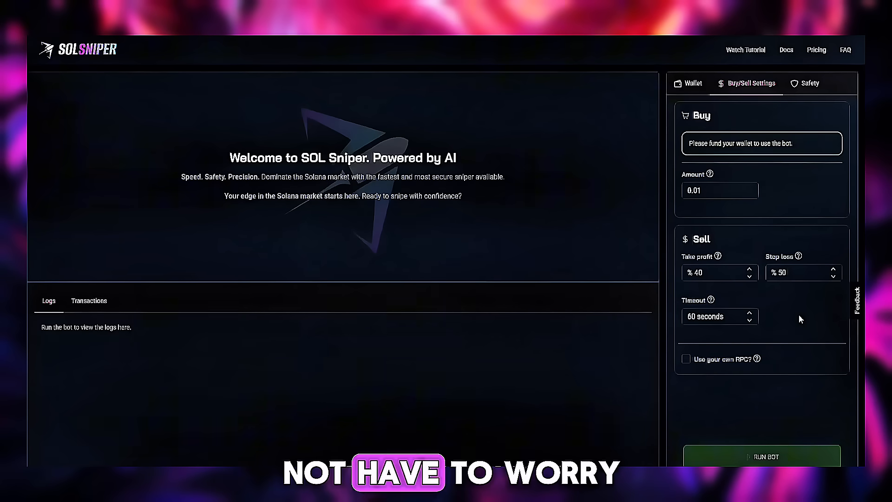
mouse_move(794, 324)
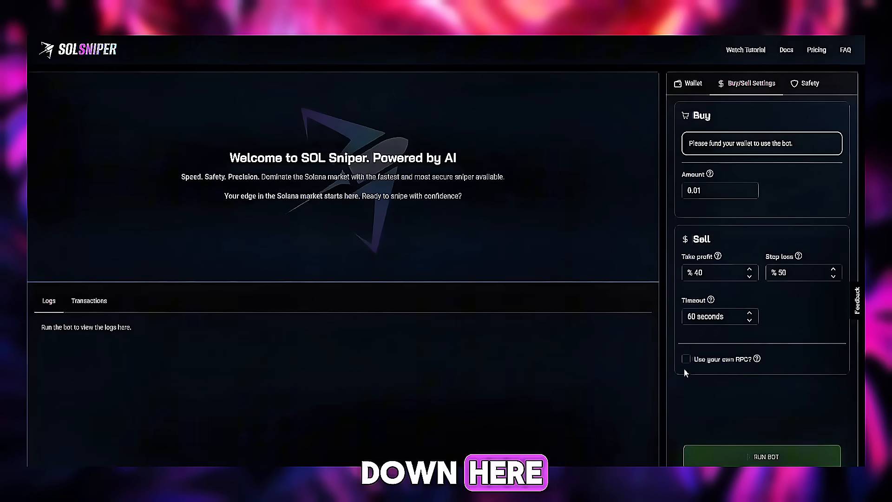
click(685, 359)
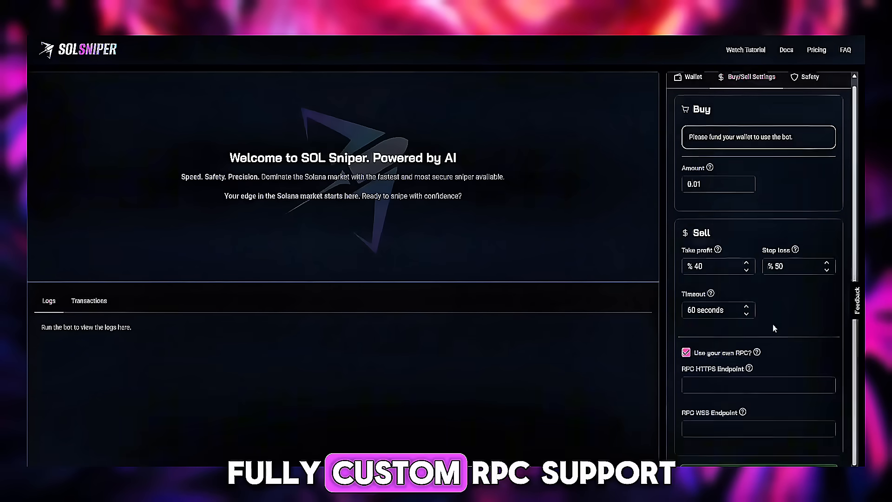
click(685, 352)
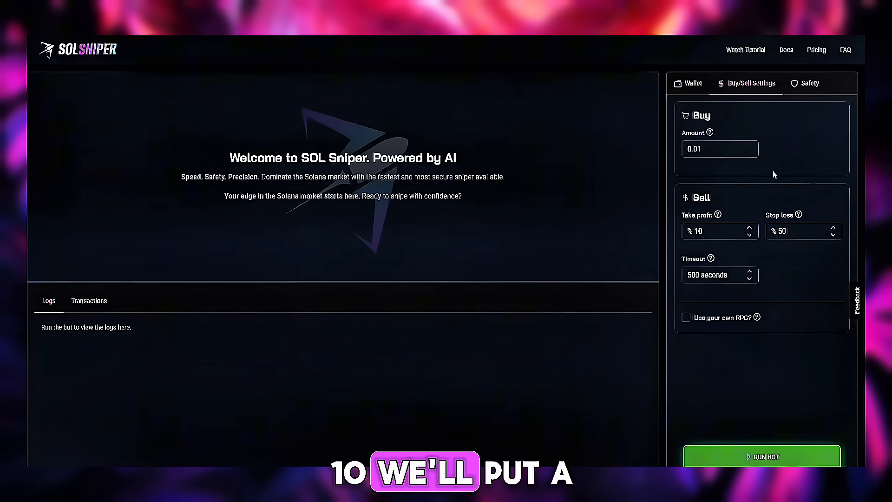
Pick DEXes including PumpSwap on the Safety tab and start the bot.
click(810, 83)
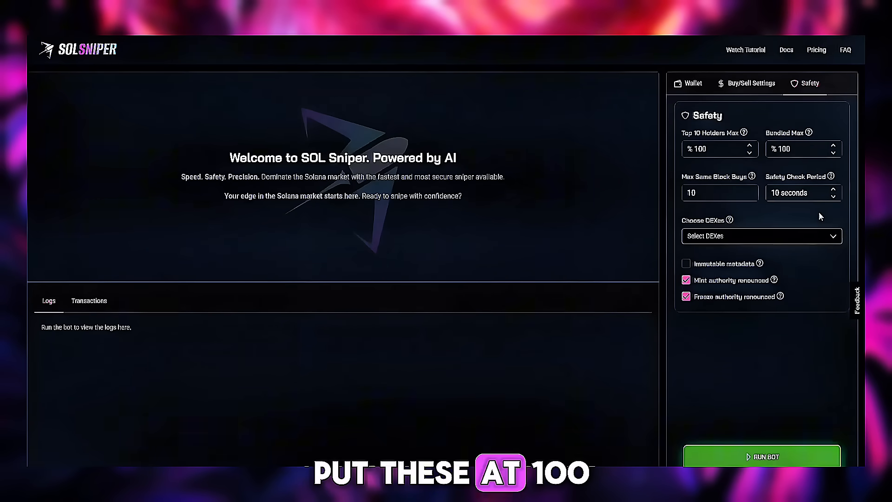
click(761, 236)
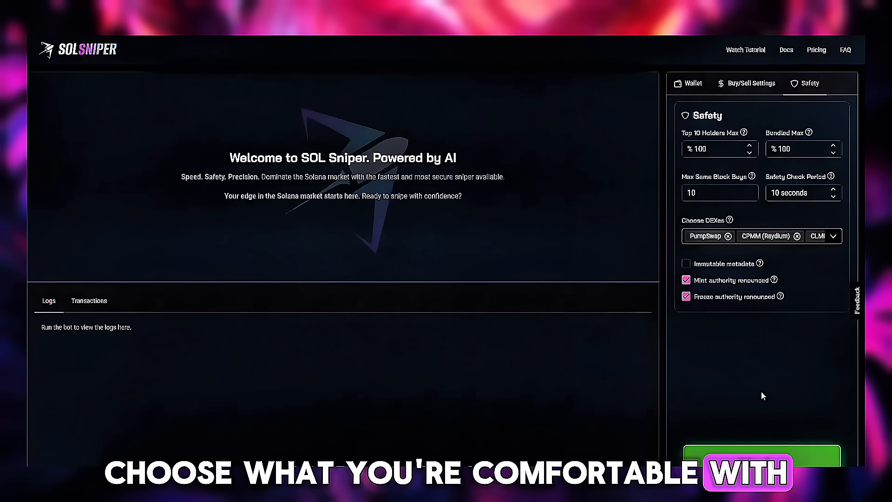
click(761, 456)
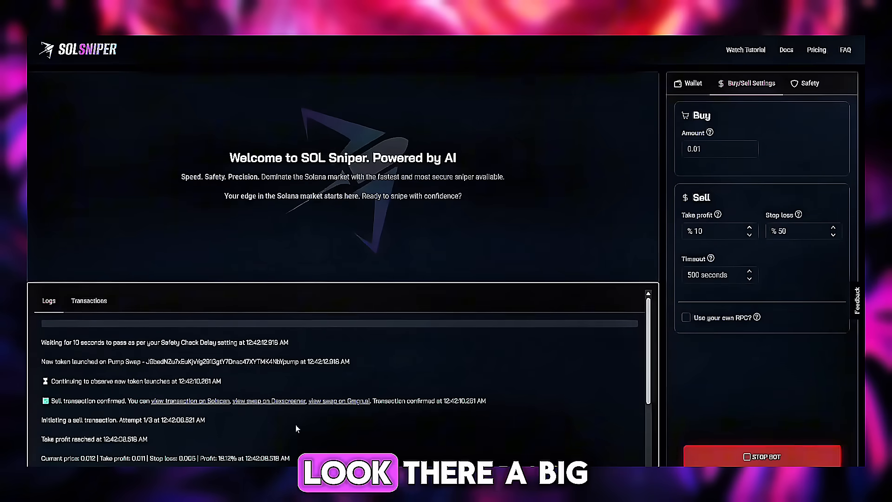
Stop the bot once the take-profit sell is confirmed in the logs.
click(761, 456)
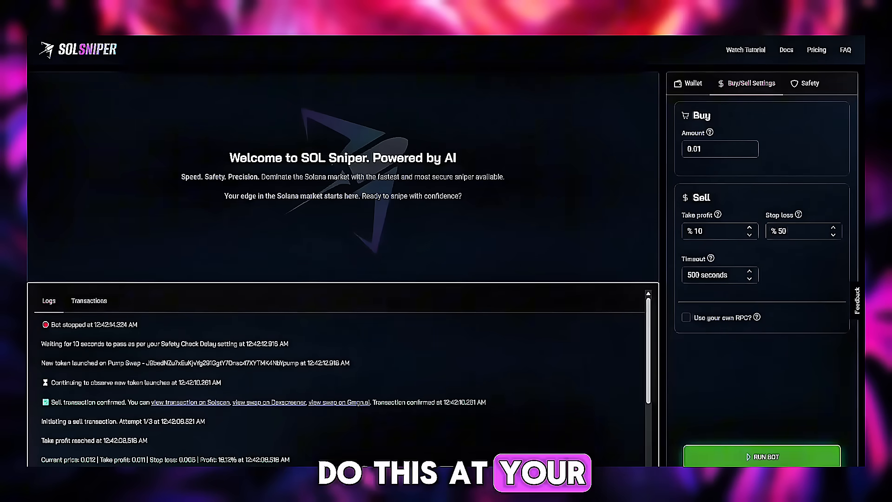
Run the bot again to buy HERO and sell it at take profit.
click(764, 456)
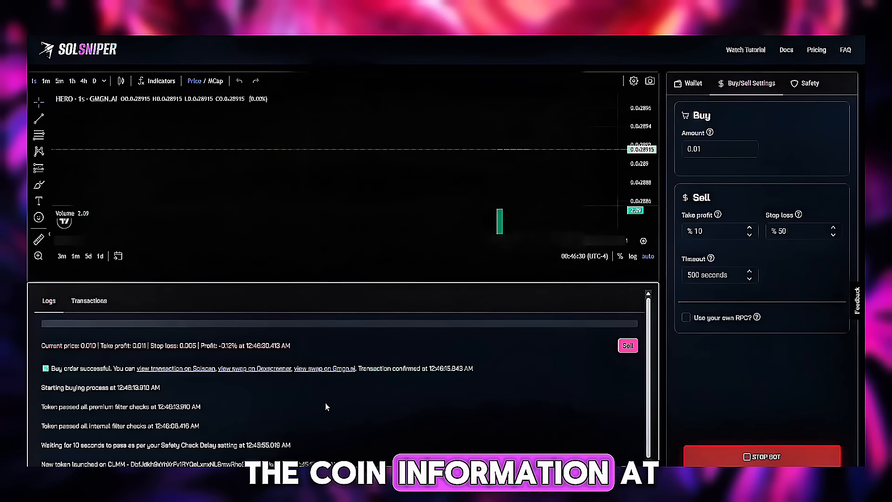
mouse_move(180, 376)
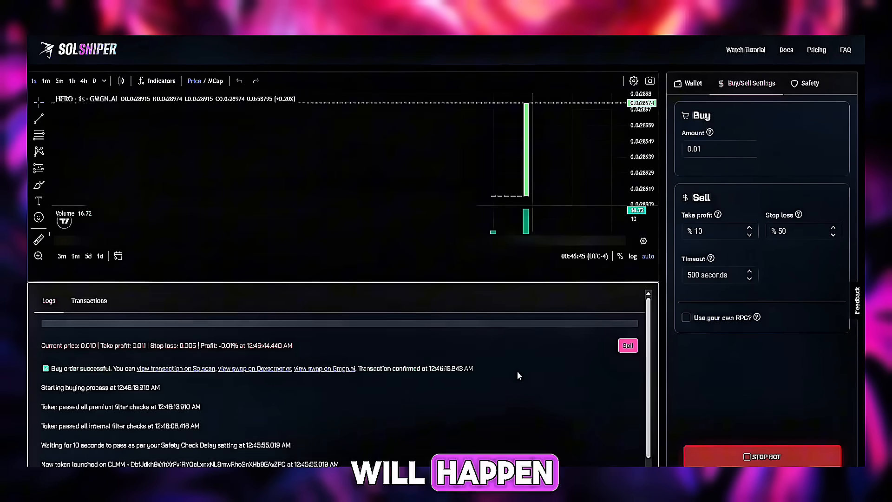
mouse_move(281, 407)
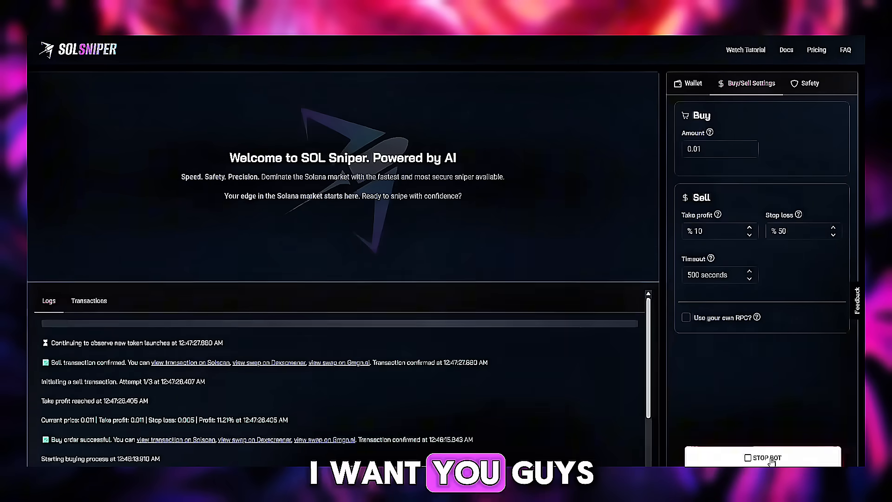
Restart the bot for another ~11% take-profit sell, then stop it.
click(765, 457)
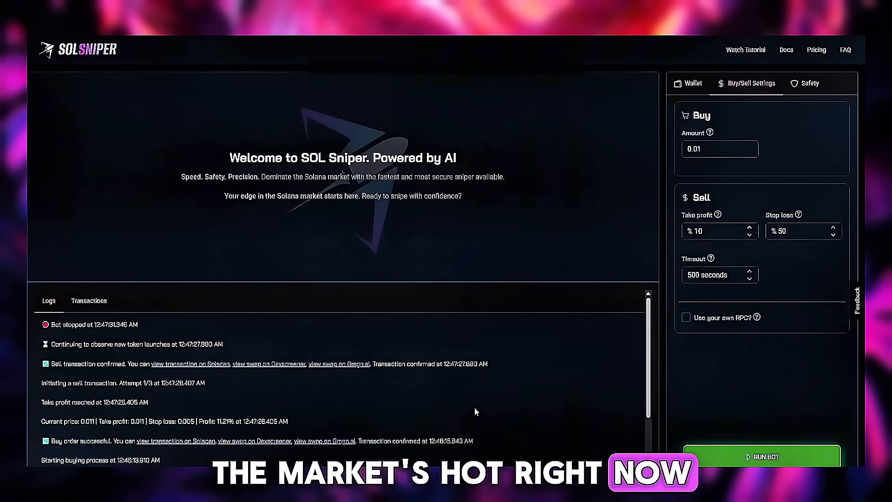
mouse_move(497, 394)
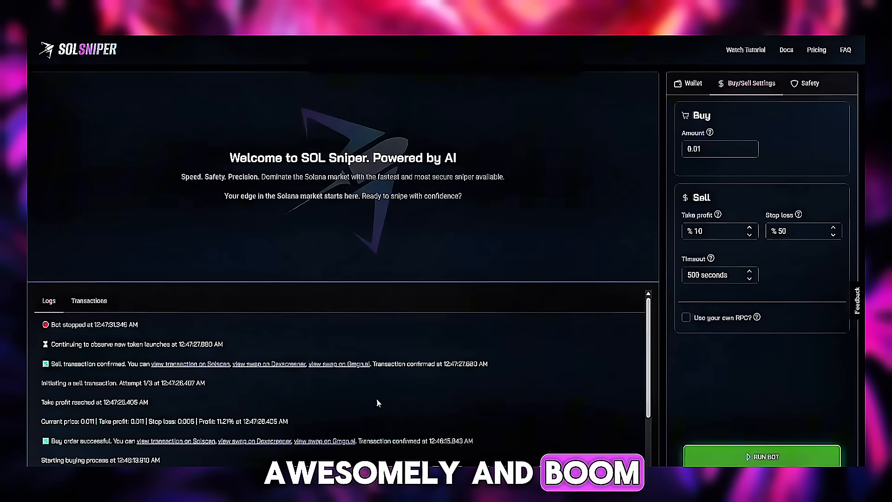
click(762, 456)
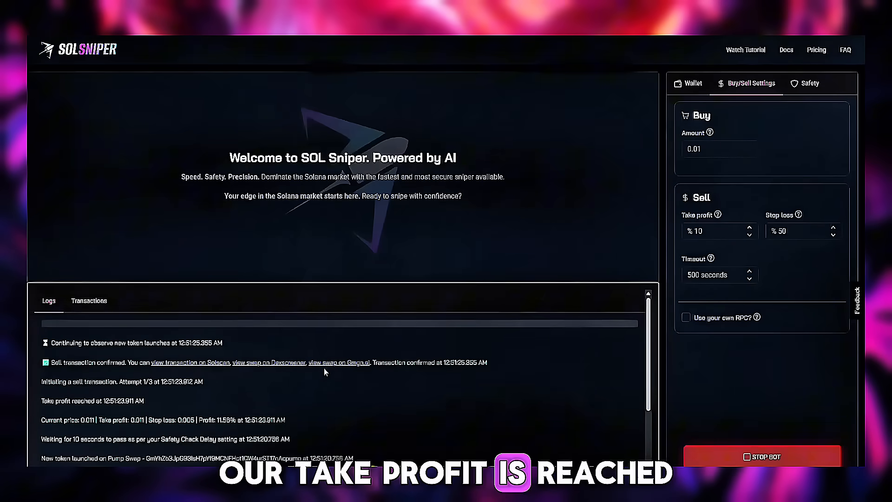
click(762, 457)
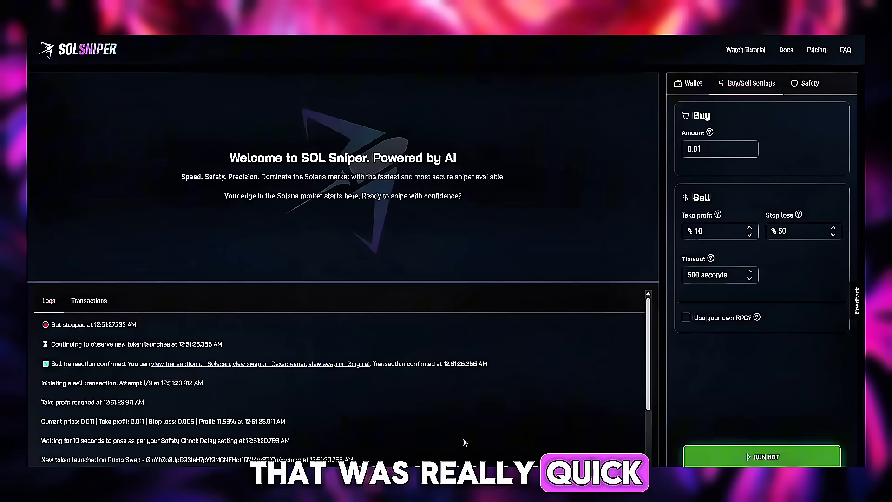